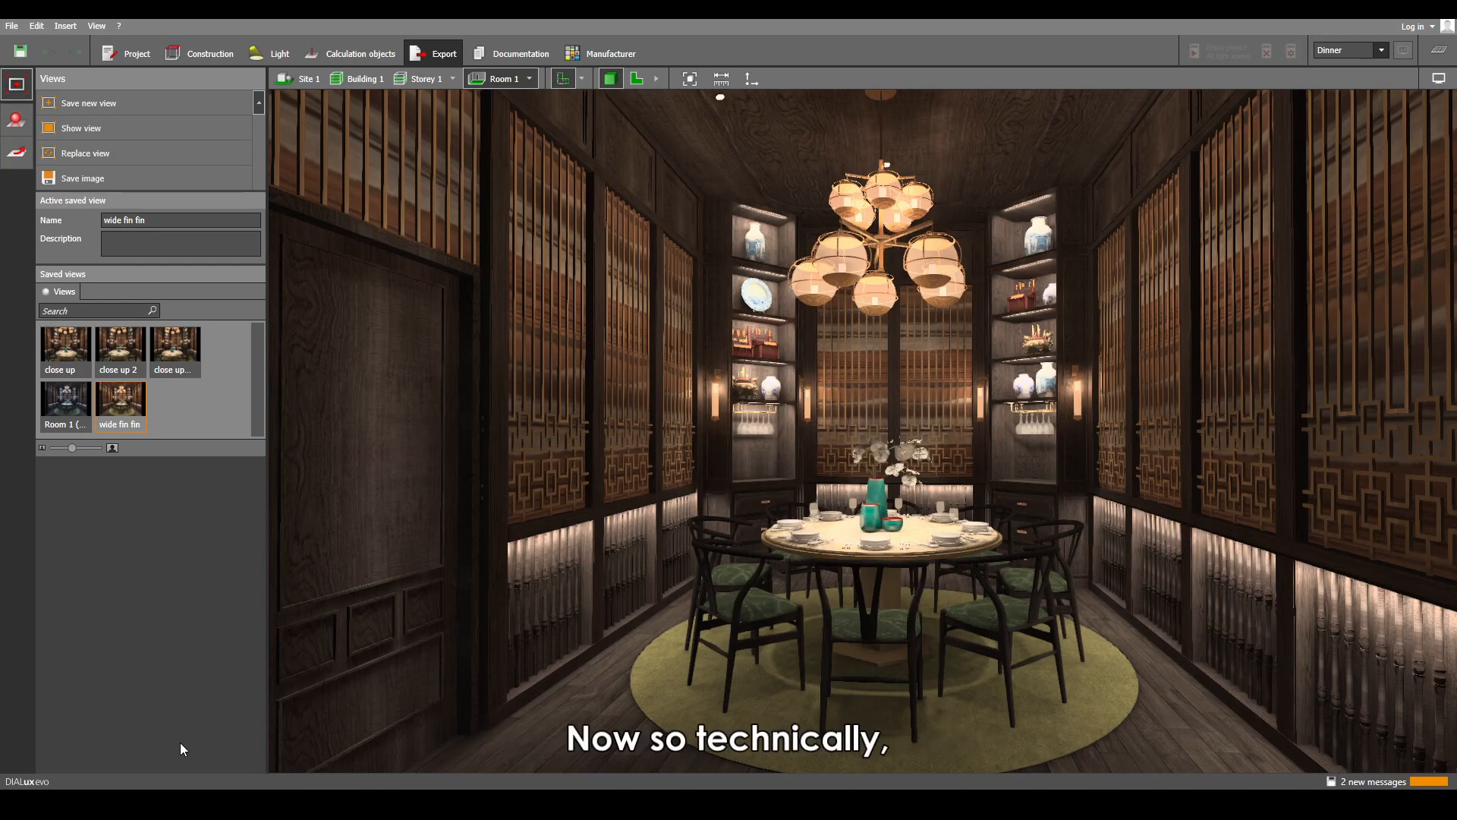
# - Show saved view Room 1 (17) and inspect its default white balance in Display options
pyautogui.click(64, 398)
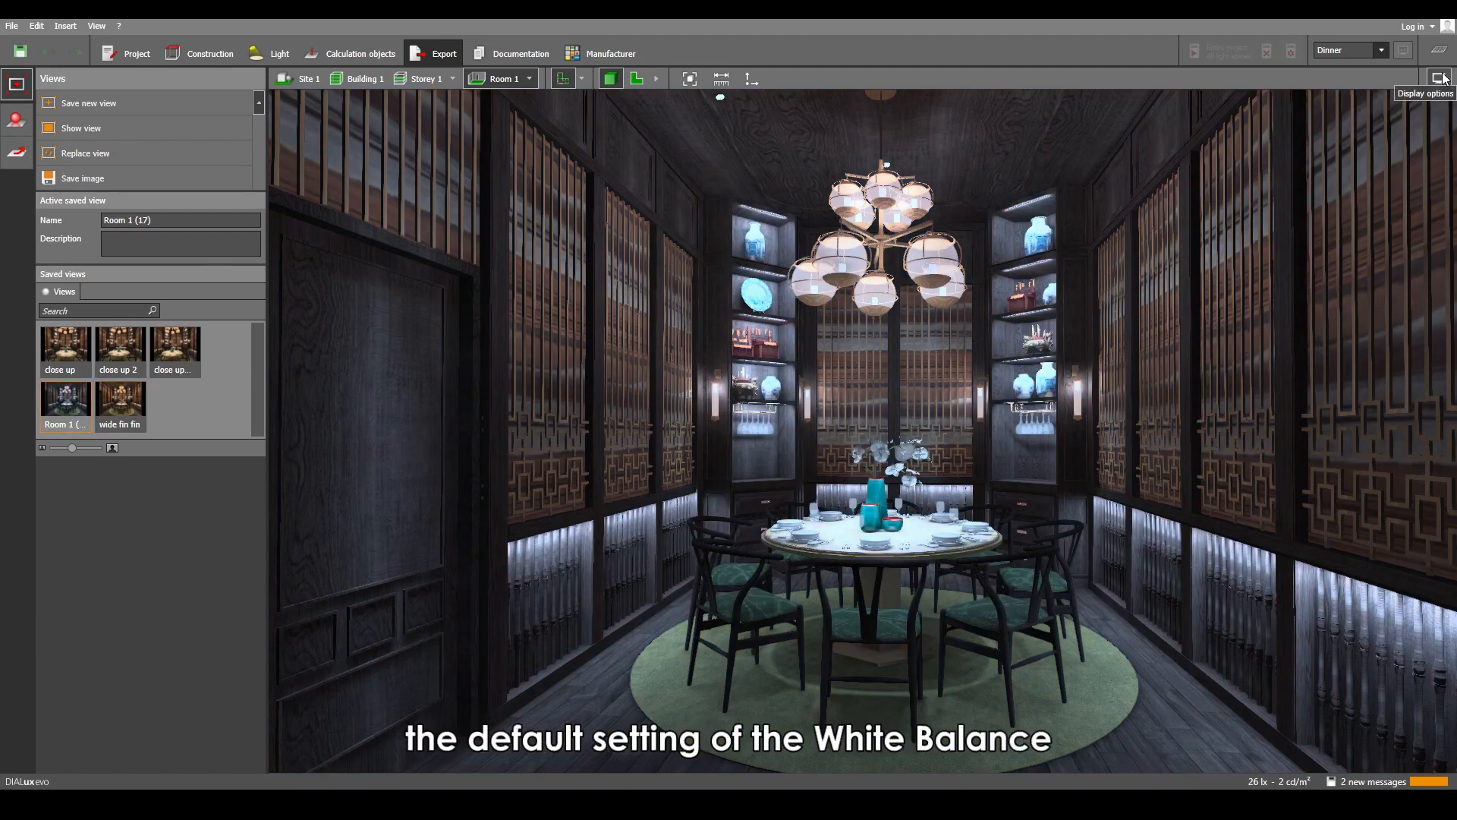
pyautogui.click(1437, 79)
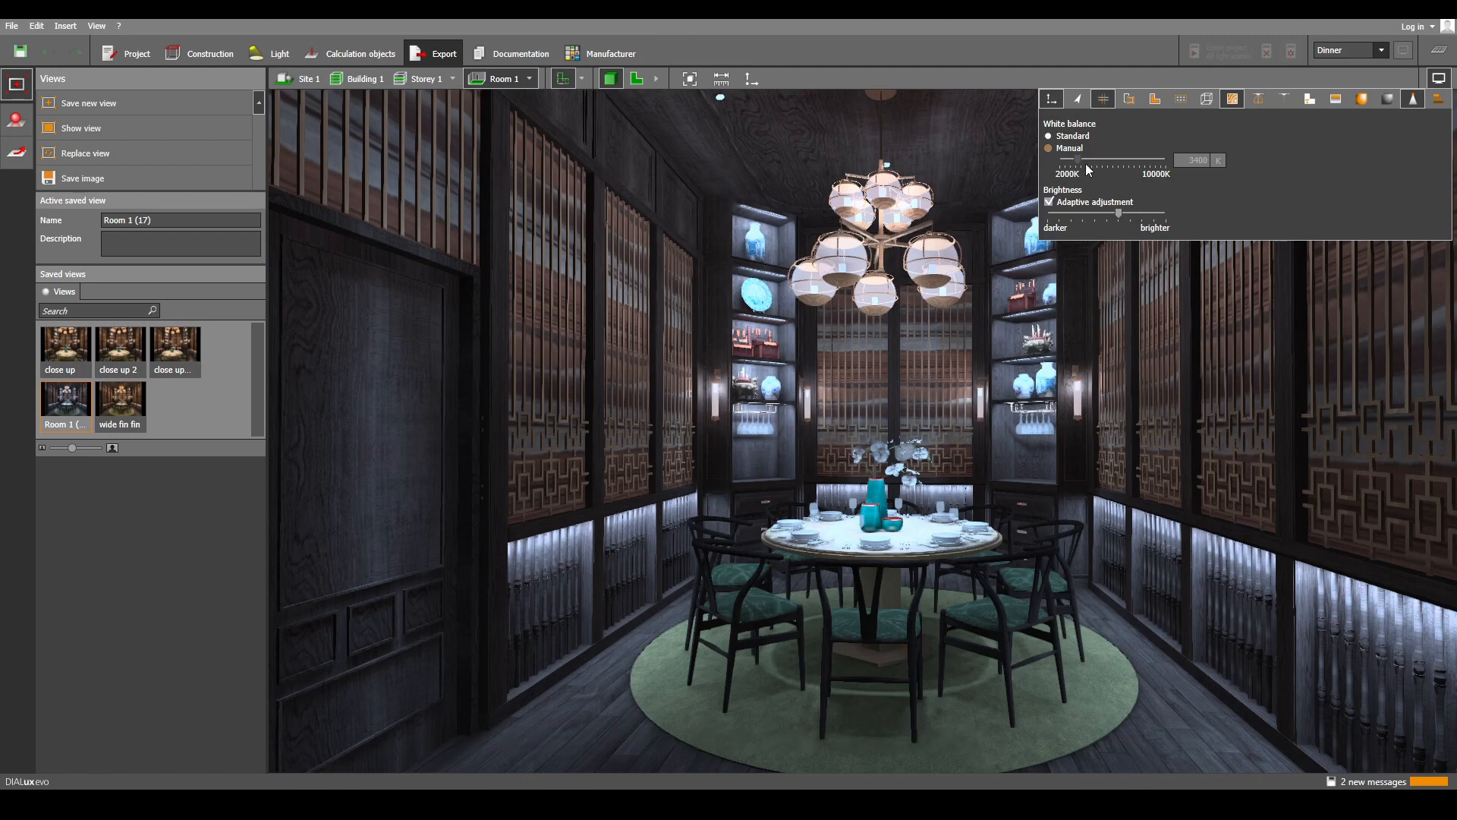
pyautogui.click(1049, 147)
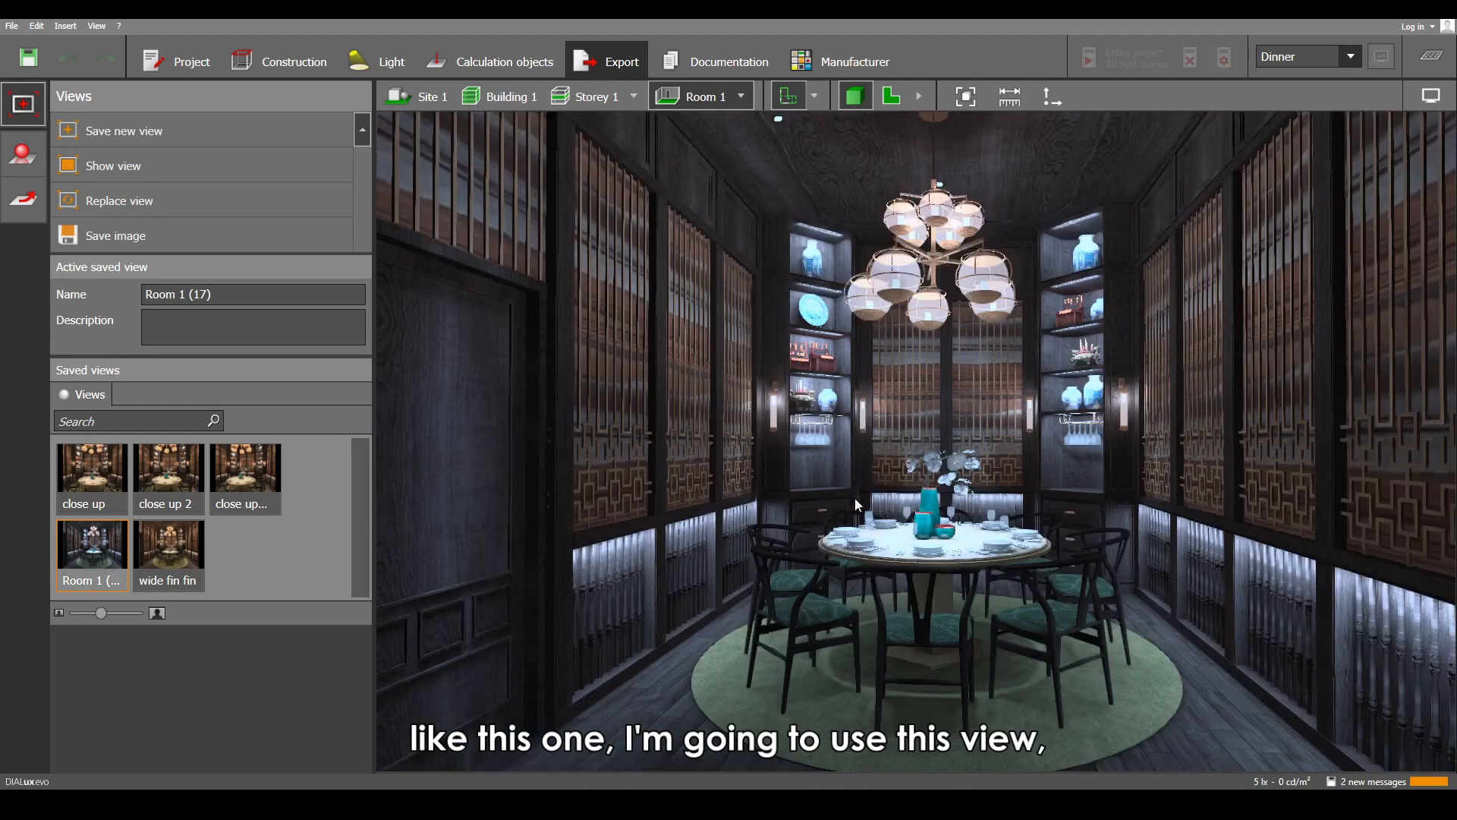
pyautogui.moveTo(1434, 100)
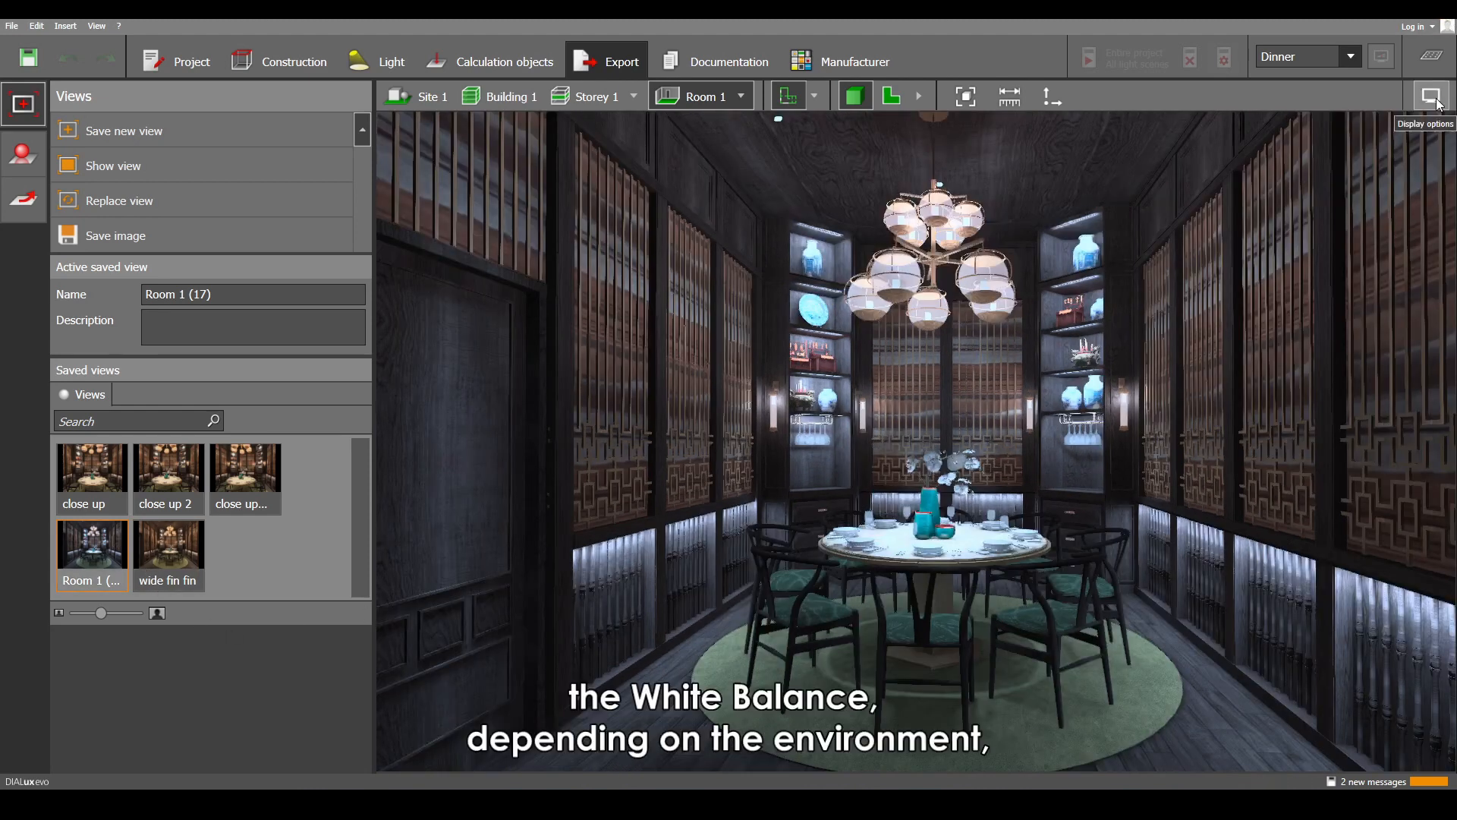
# - Switch white balance to Manual at 3400 K so the room reads warm white
pyautogui.click(1429, 96)
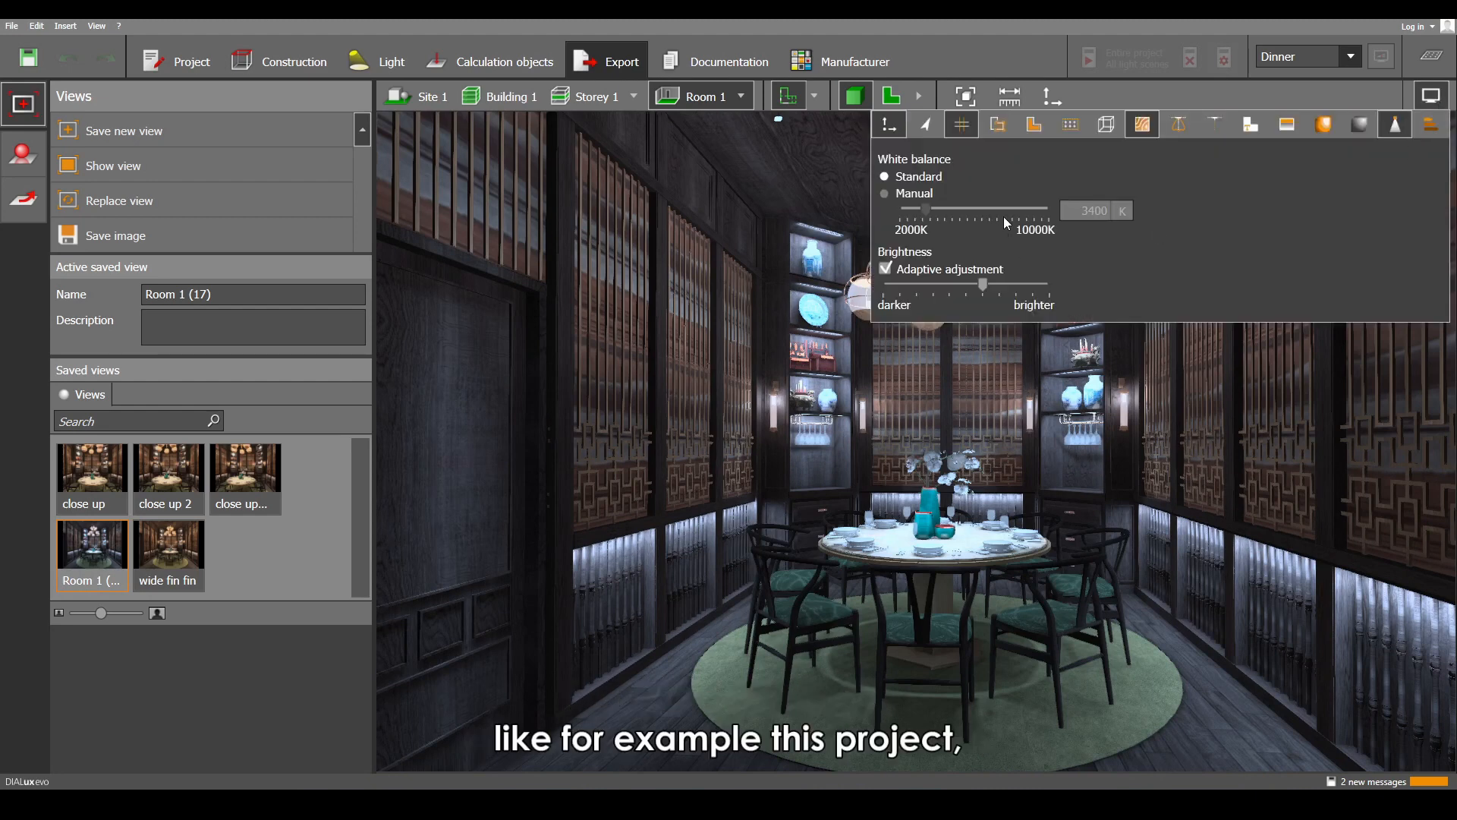
pyautogui.moveTo(813, 565)
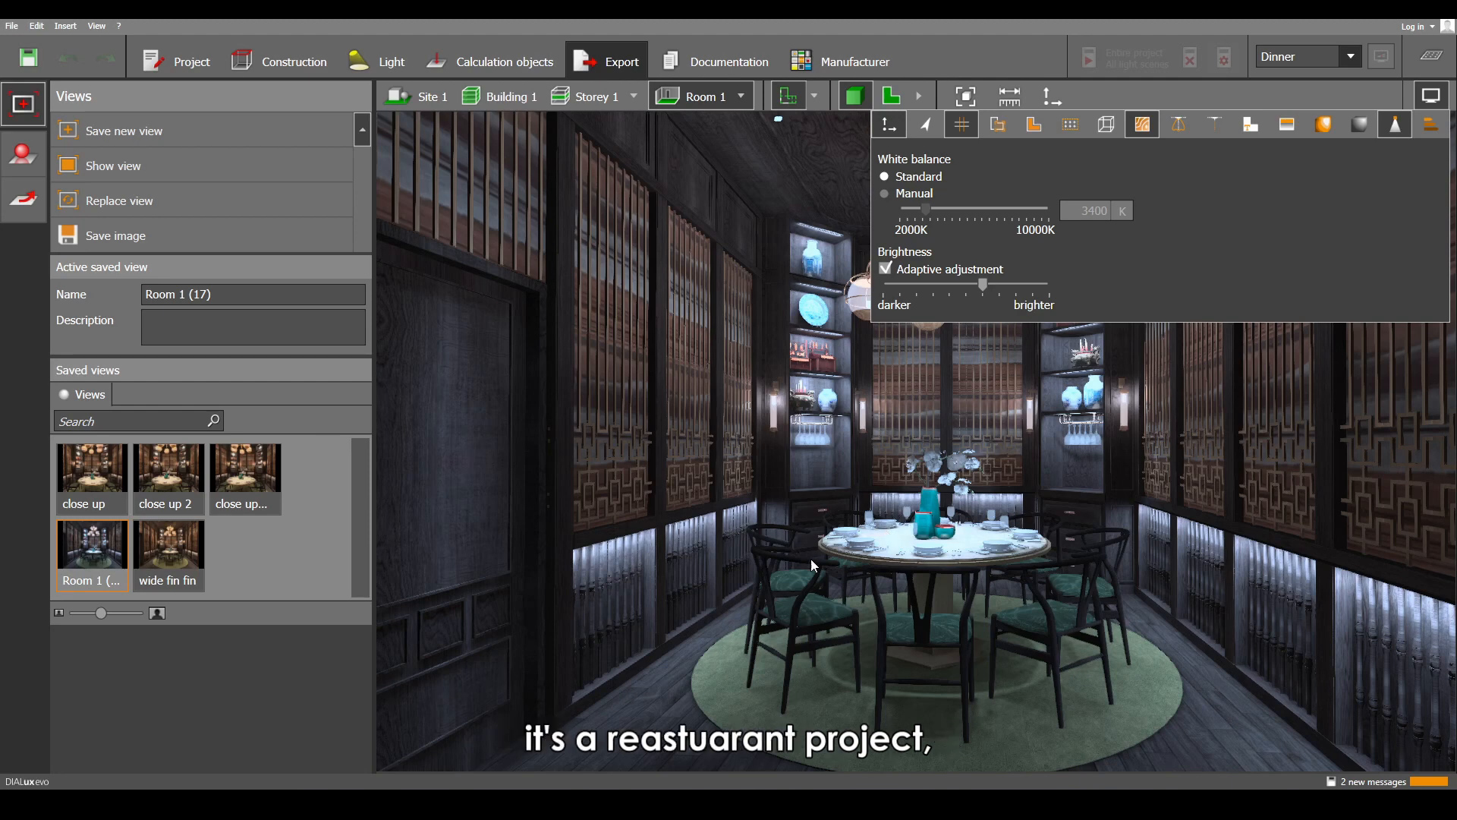
pyautogui.moveTo(999, 526)
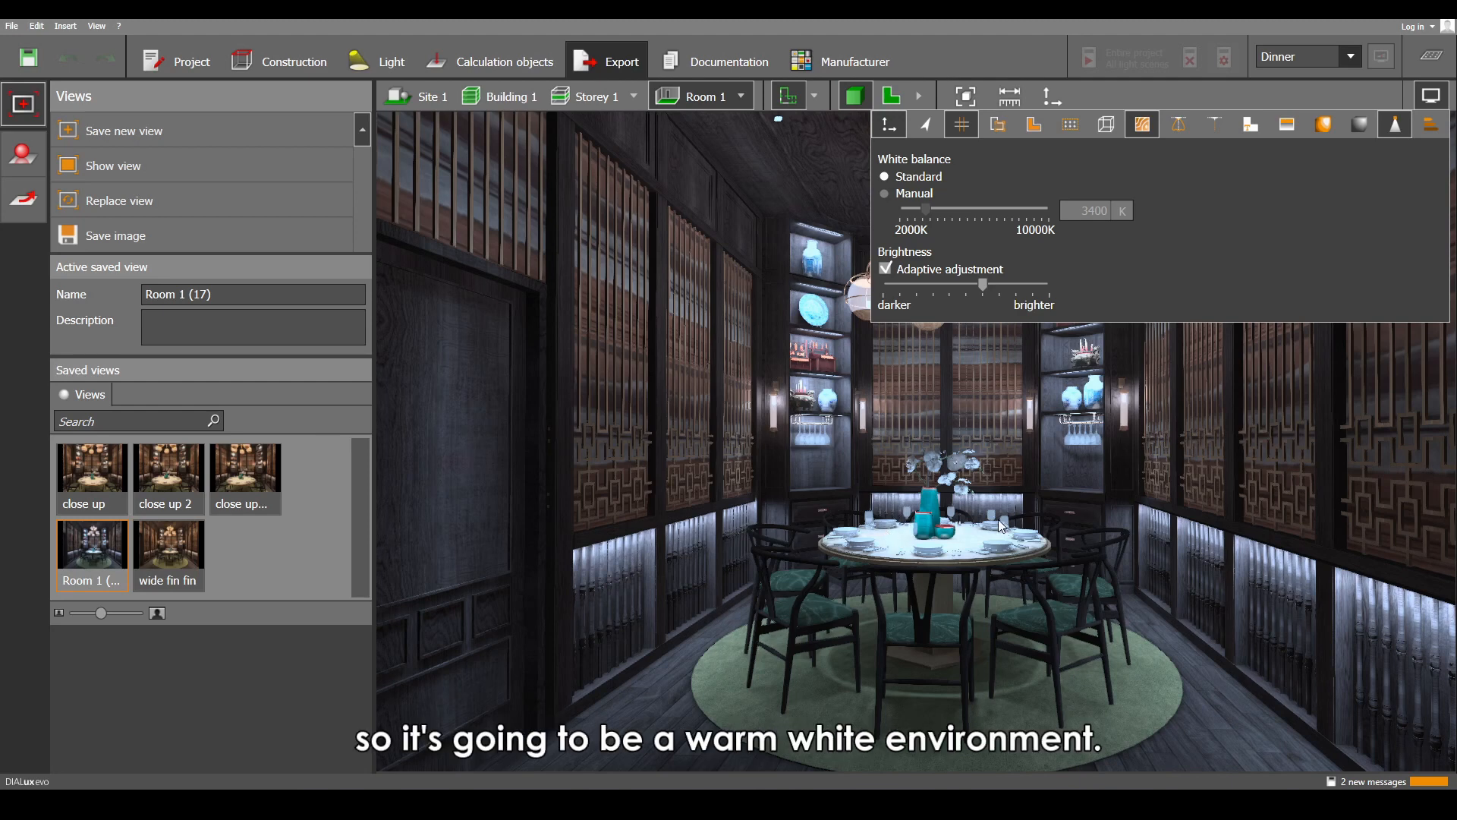
pyautogui.moveTo(920, 199)
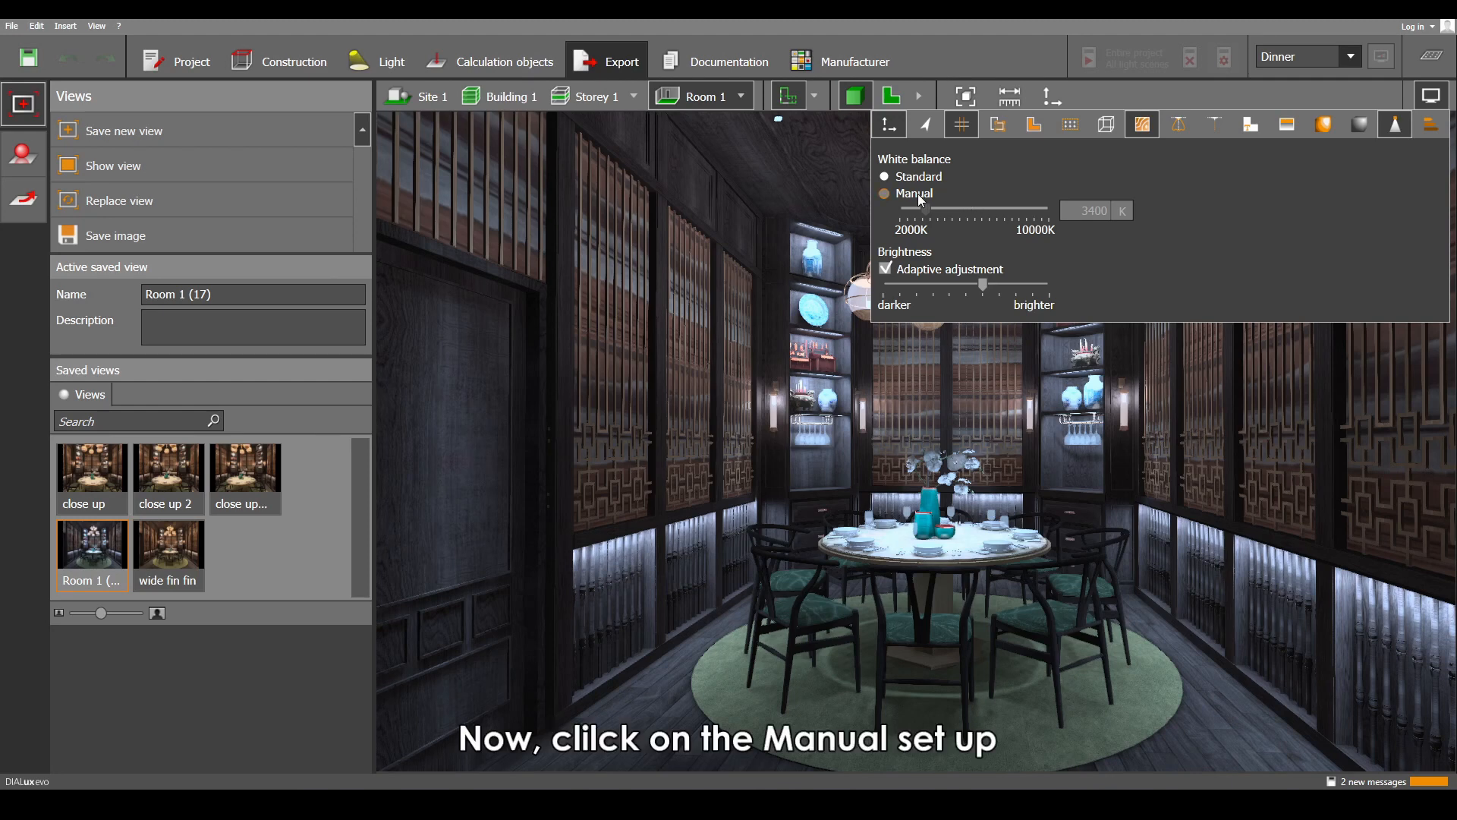
pyautogui.click(884, 193)
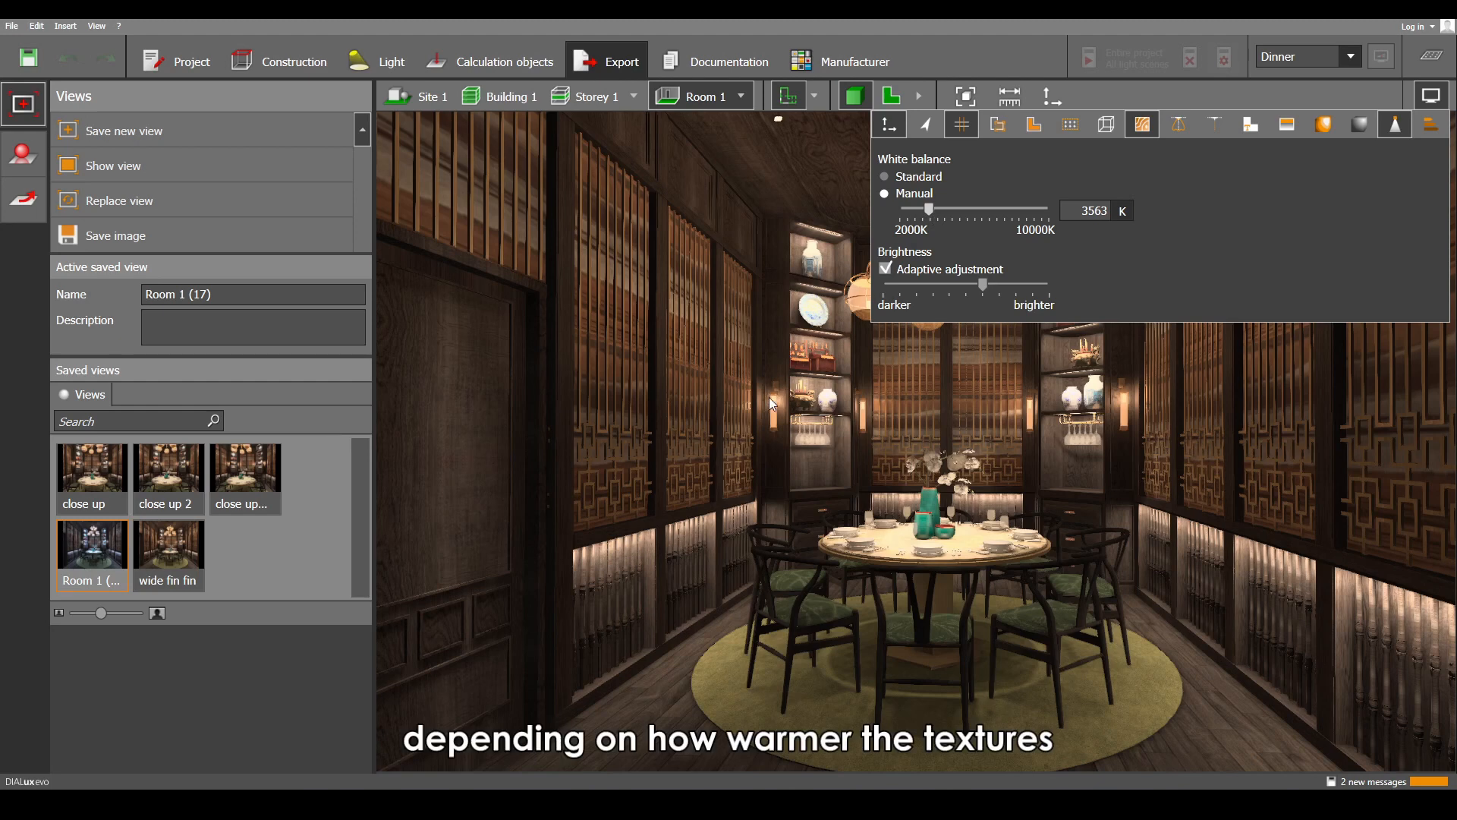
pyautogui.moveTo(631, 369)
pyautogui.write('3400')
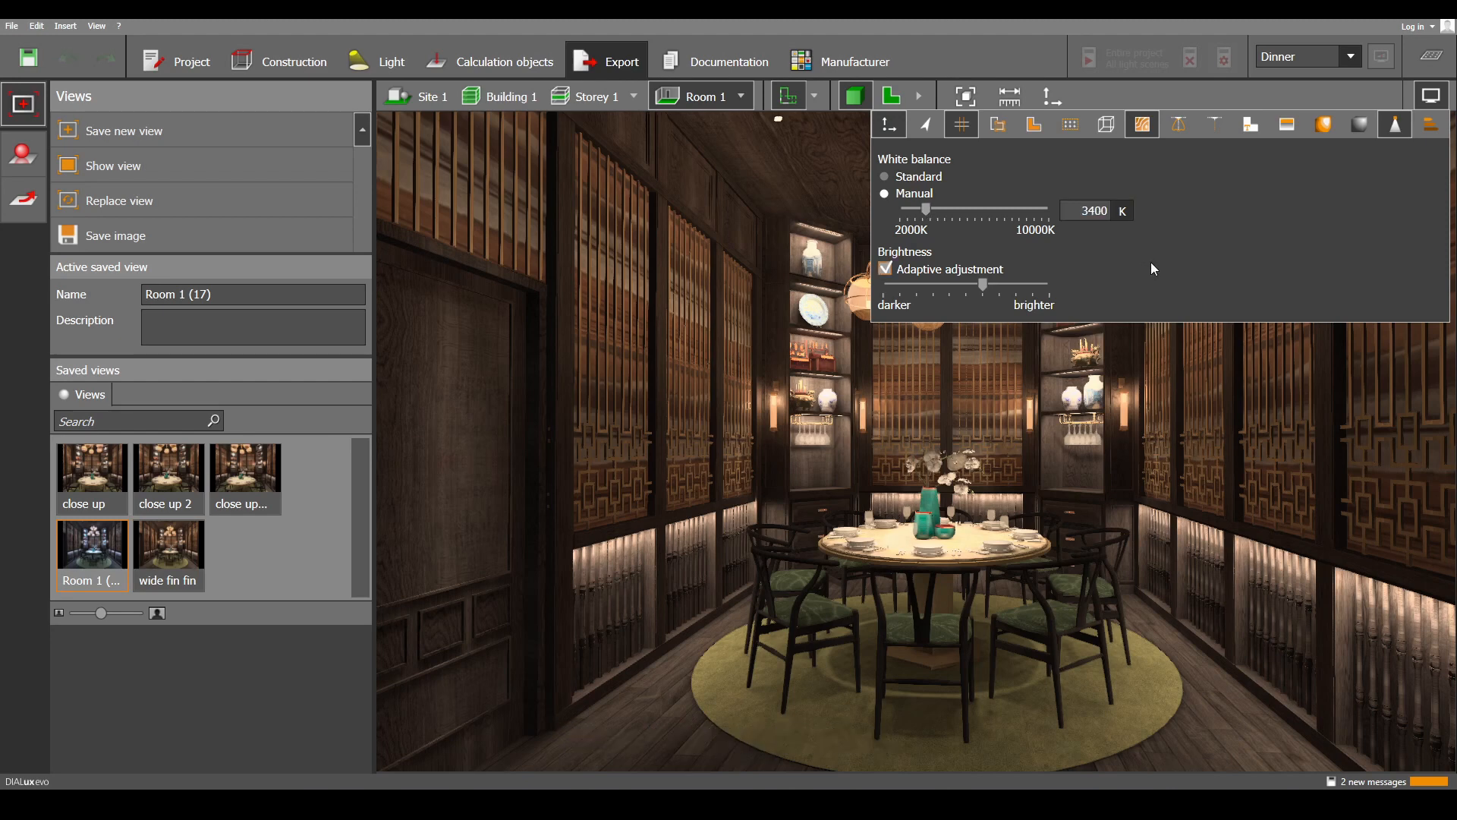
pyautogui.click(884, 268)
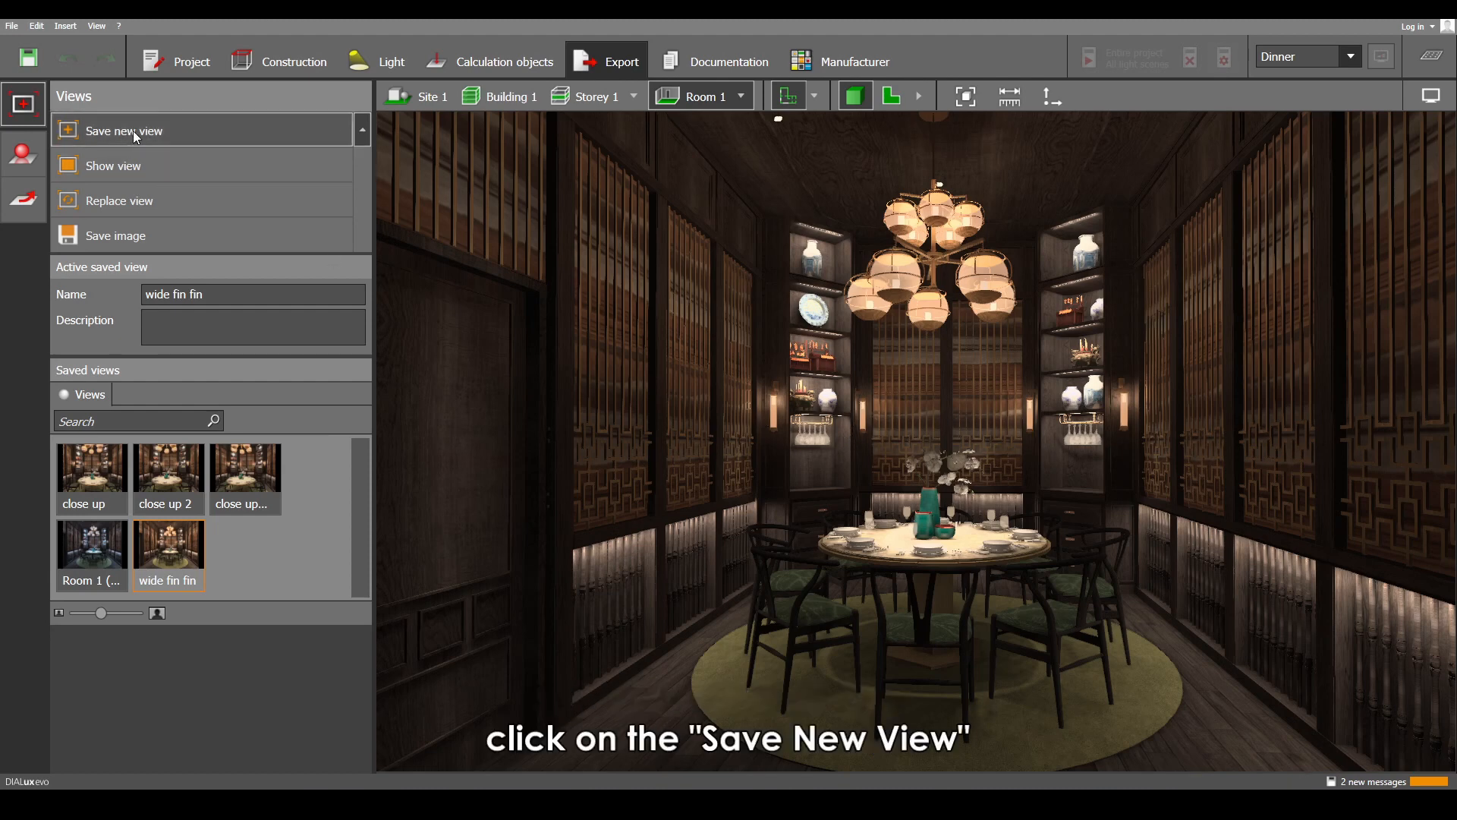
# - Save the current warm camera view as a new view named Camera1
pyautogui.click(123, 131)
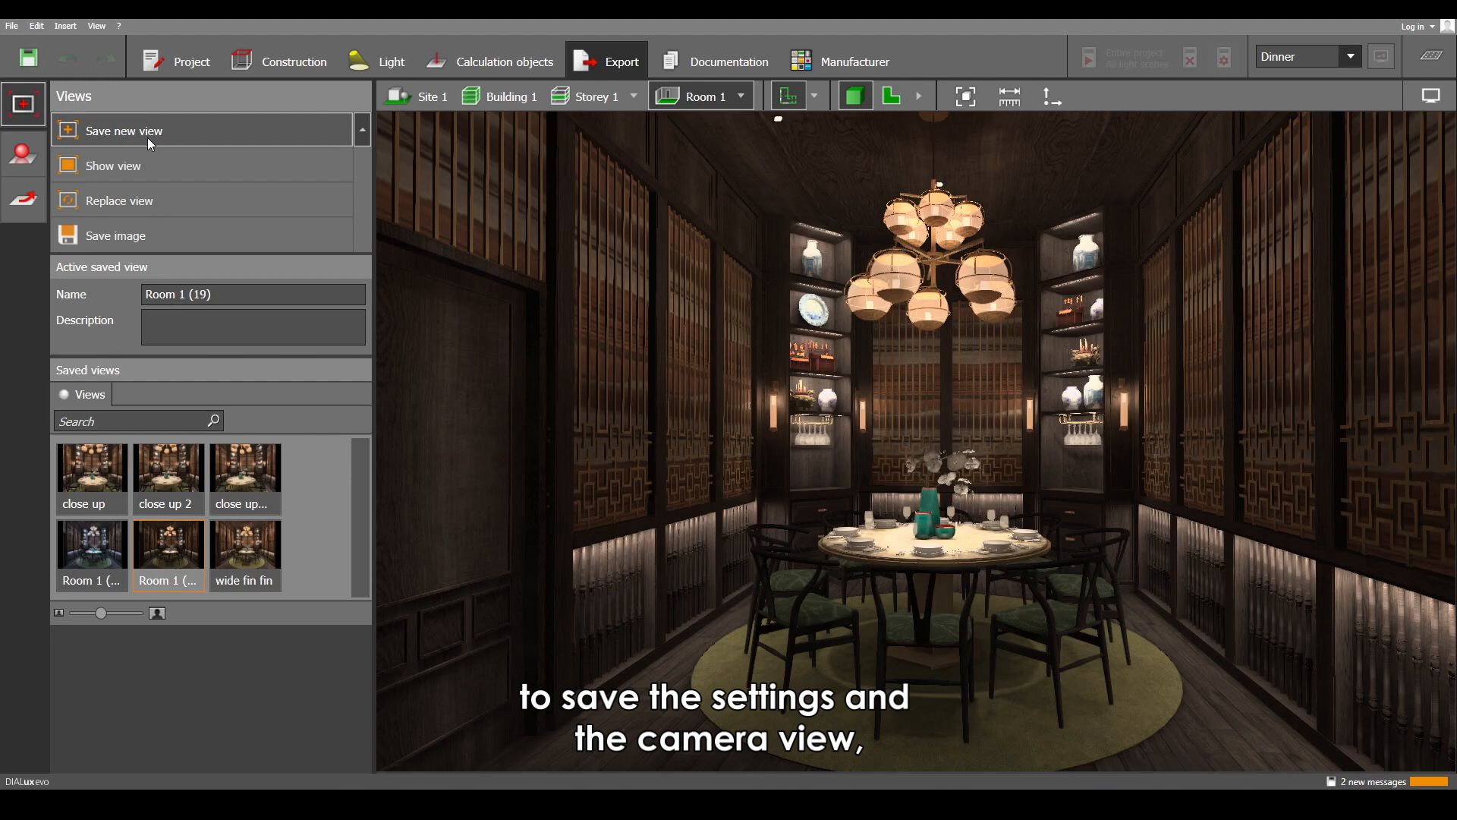
pyautogui.click(253, 328)
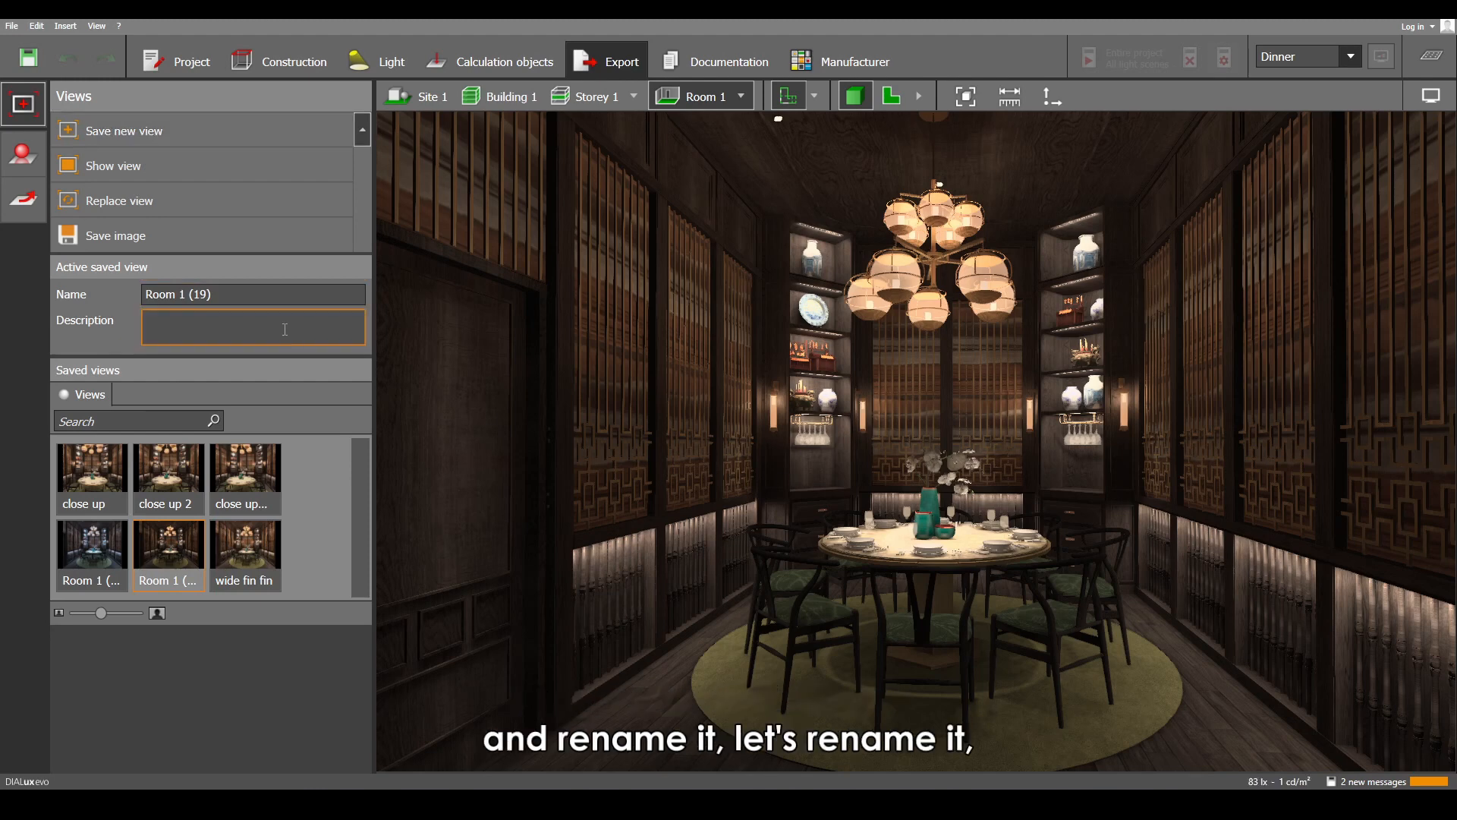
pyautogui.tripleClick(254, 293)
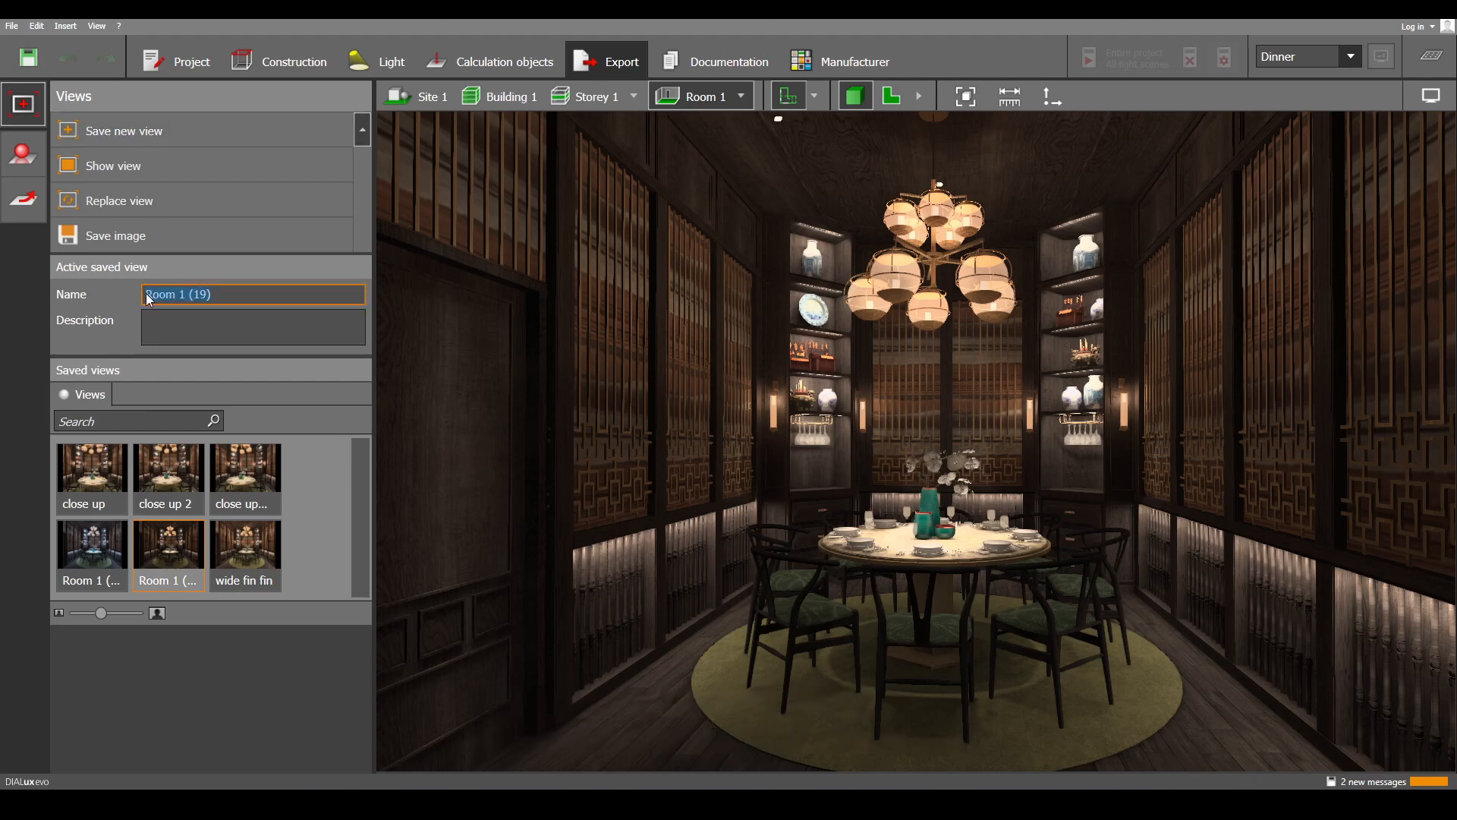
pyautogui.write('Camera1')
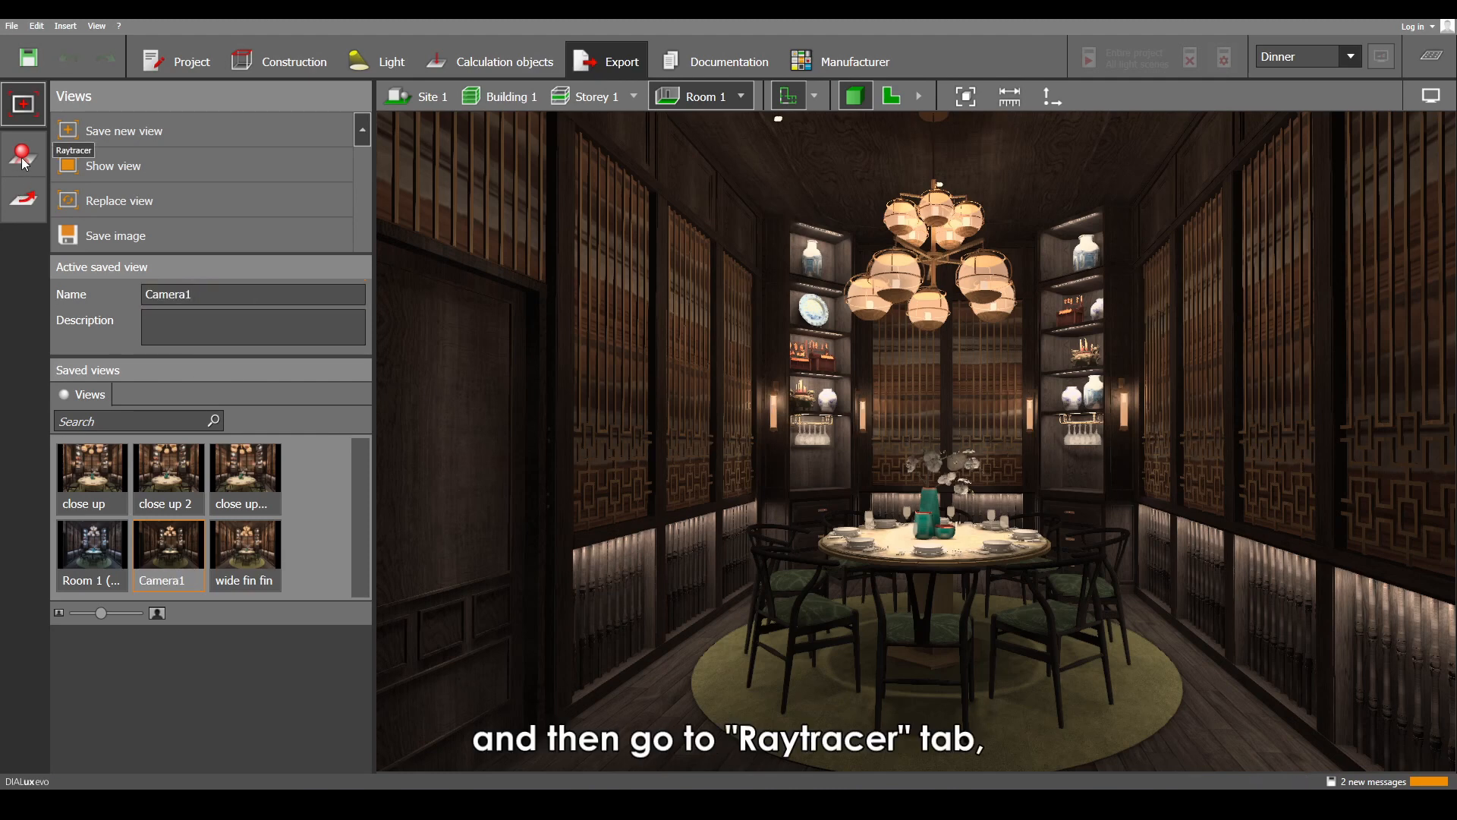
# - Raytrace the room at 3840 x 2160 4K UHD with expanded dynamic range, stored as Room 1
pyautogui.click(23, 153)
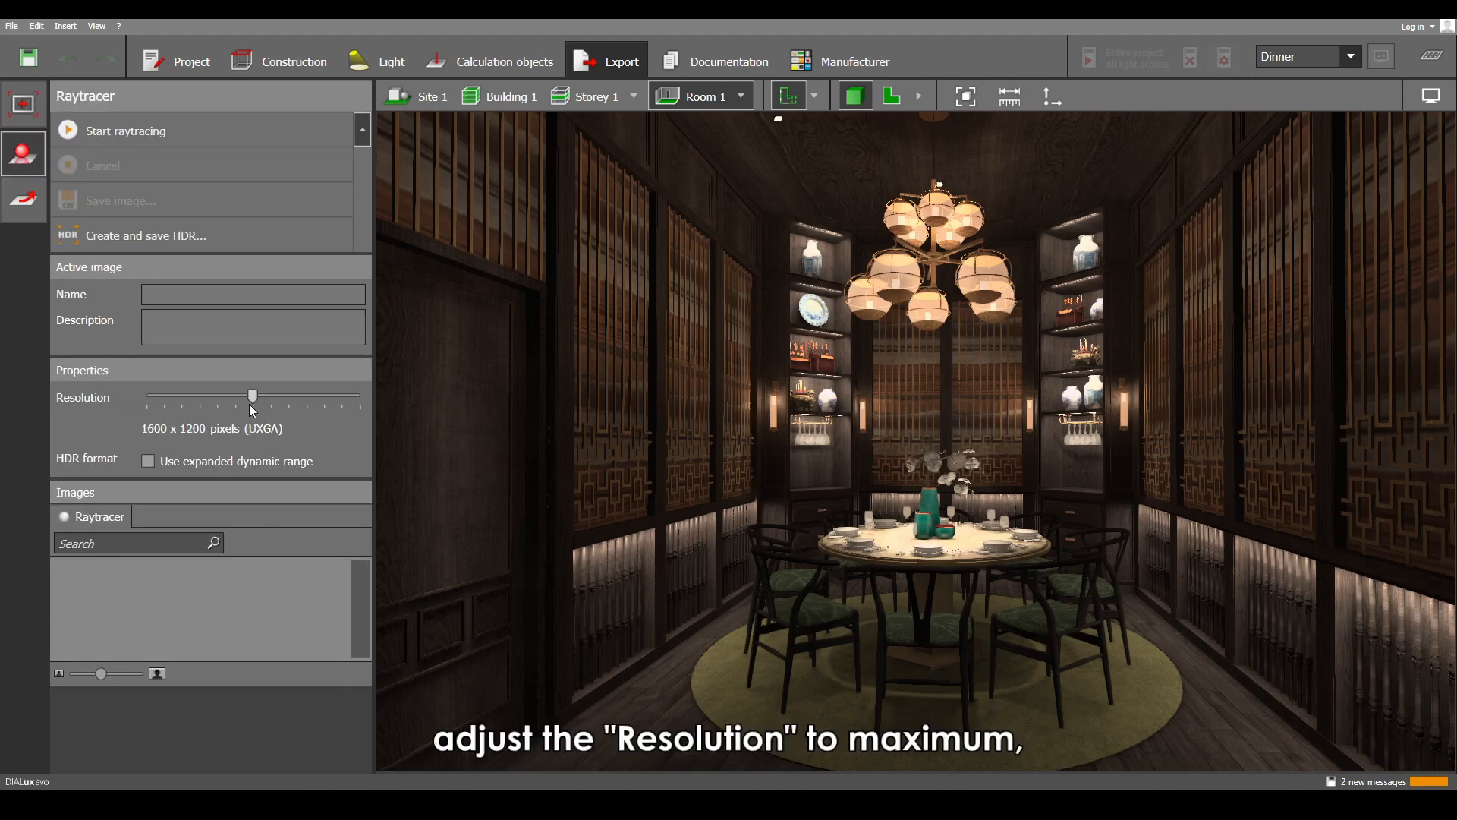
pyautogui.moveTo(252, 396); pyautogui.dragTo(359, 396)
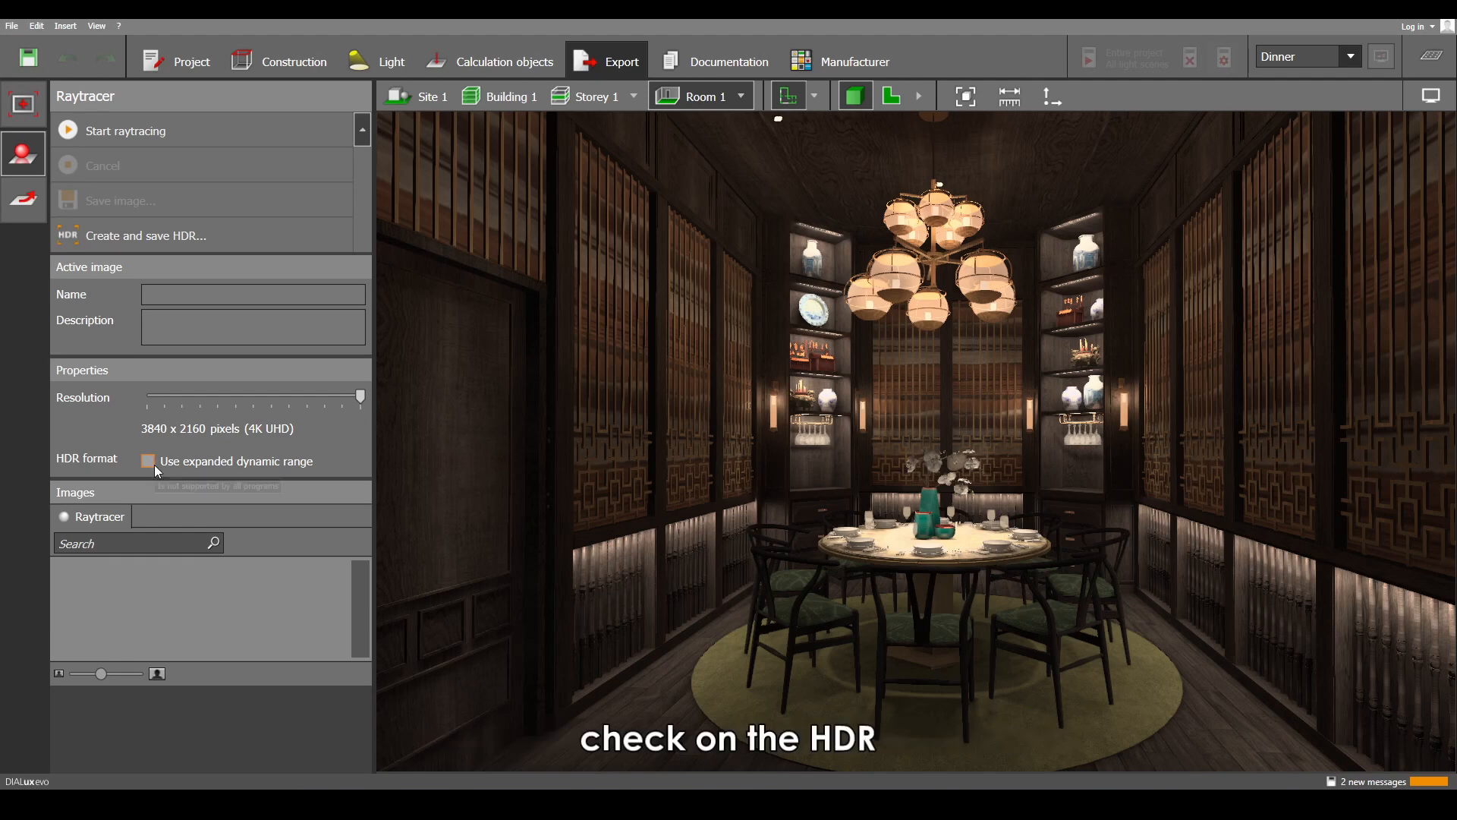
pyautogui.click(147, 461)
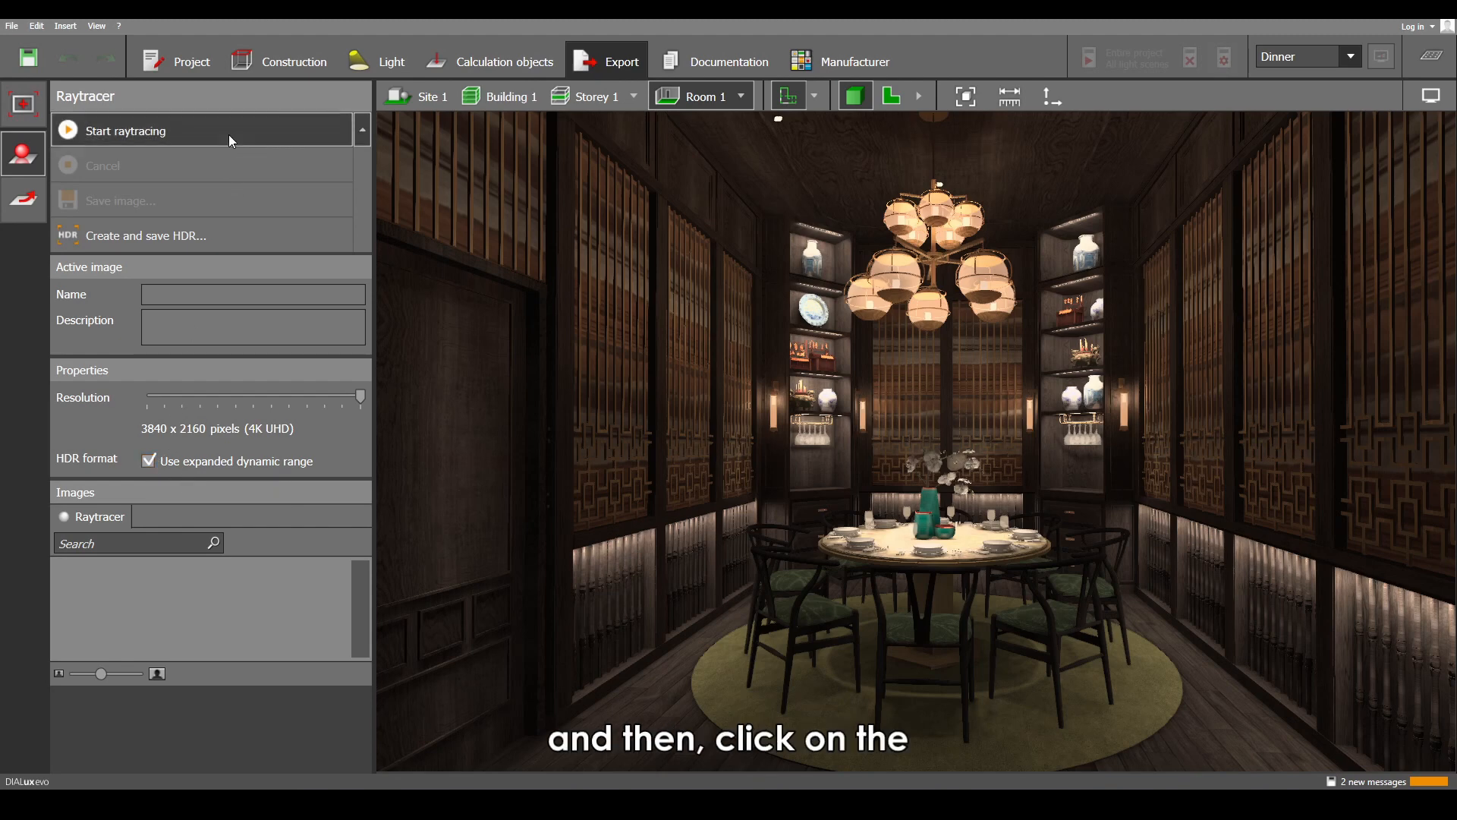
pyautogui.click(125, 130)
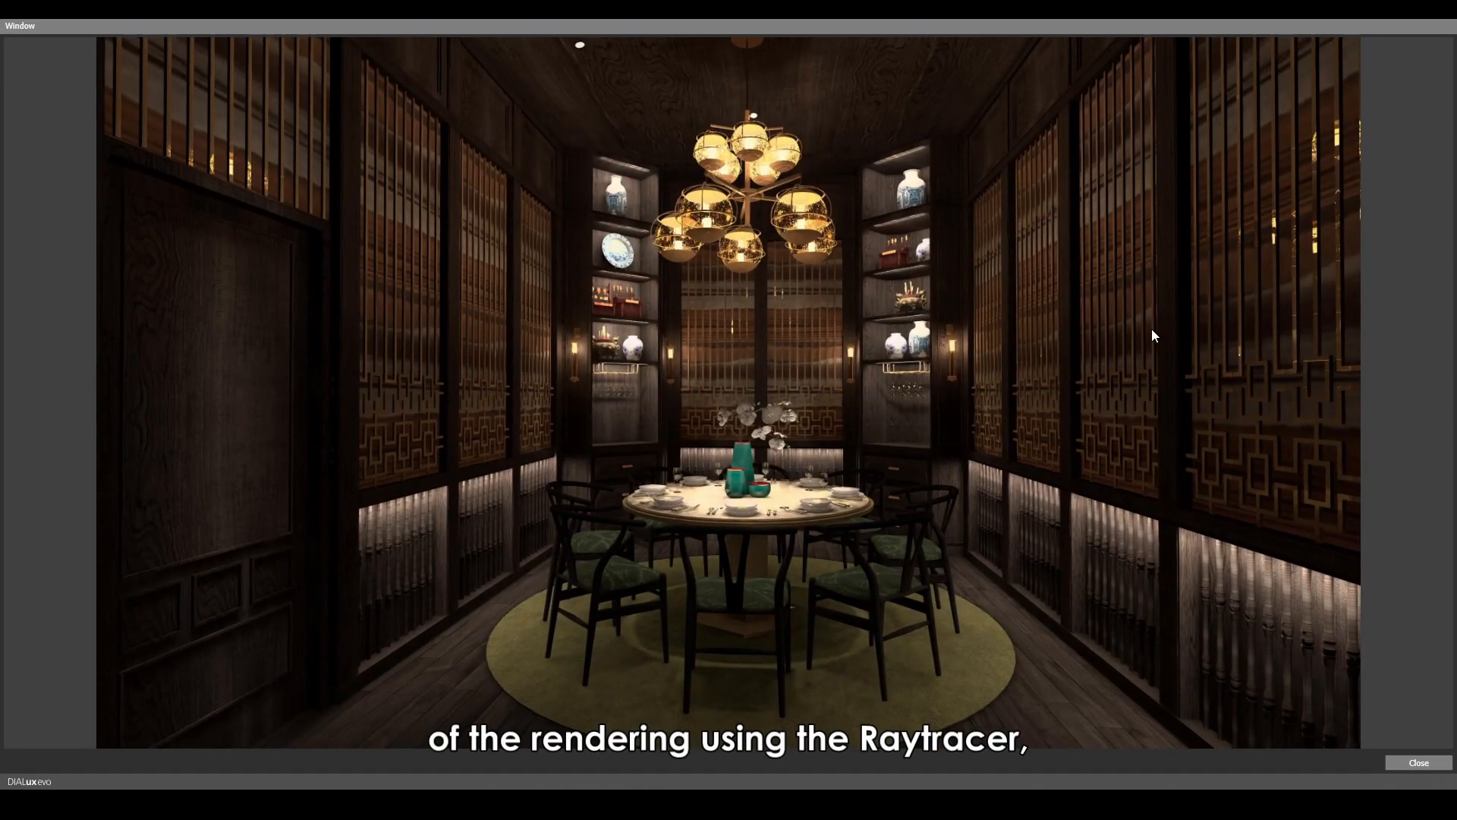
pyautogui.click(1416, 762)
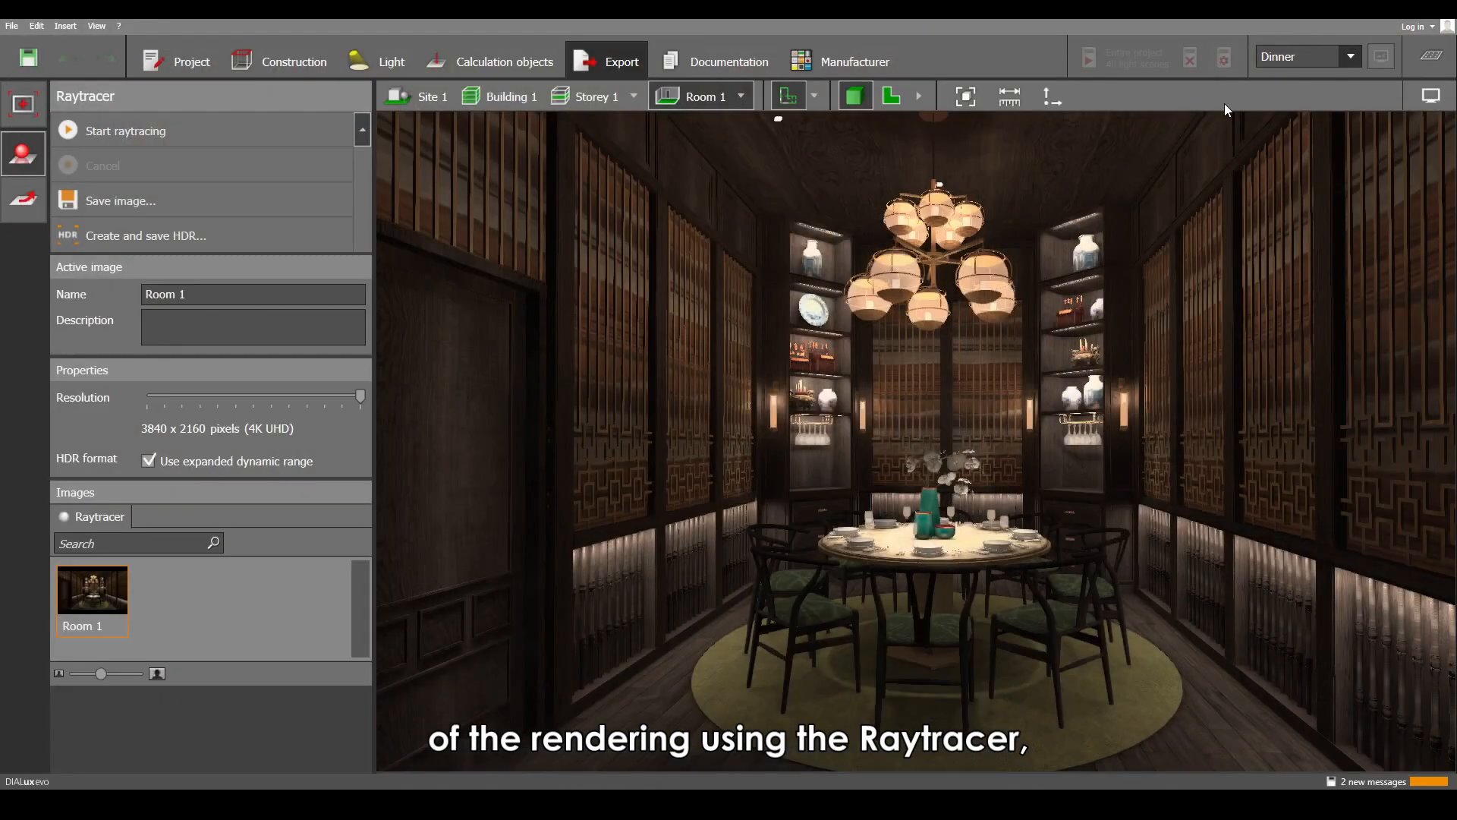